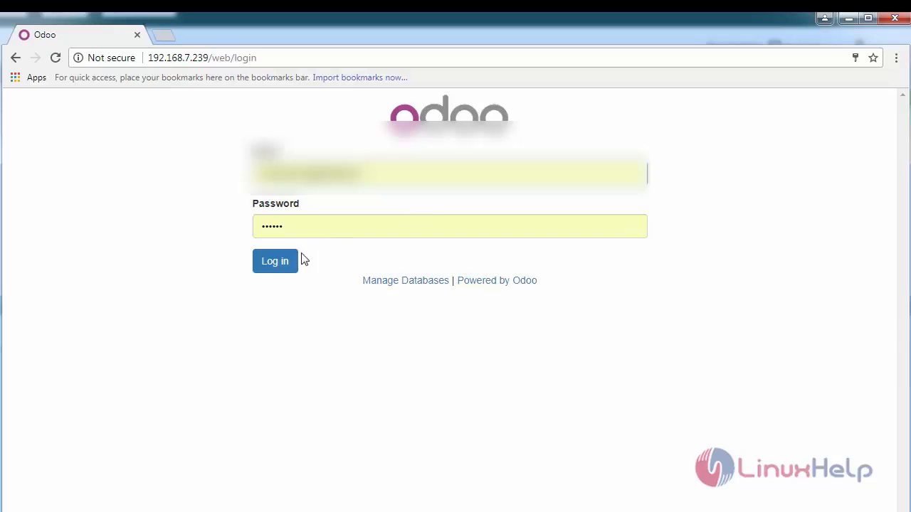
Log in as administrator and install the Employee Directory app from the Apps list.
click(275, 260)
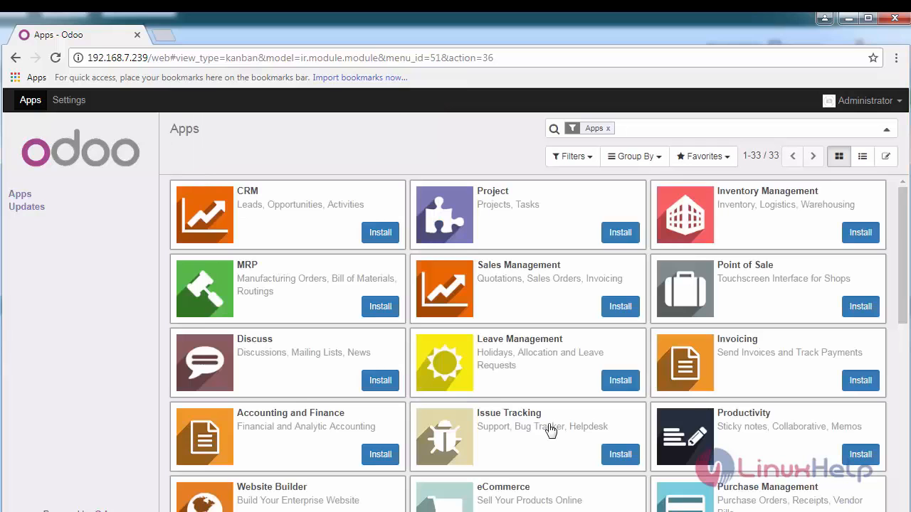
scroll(down, 3)
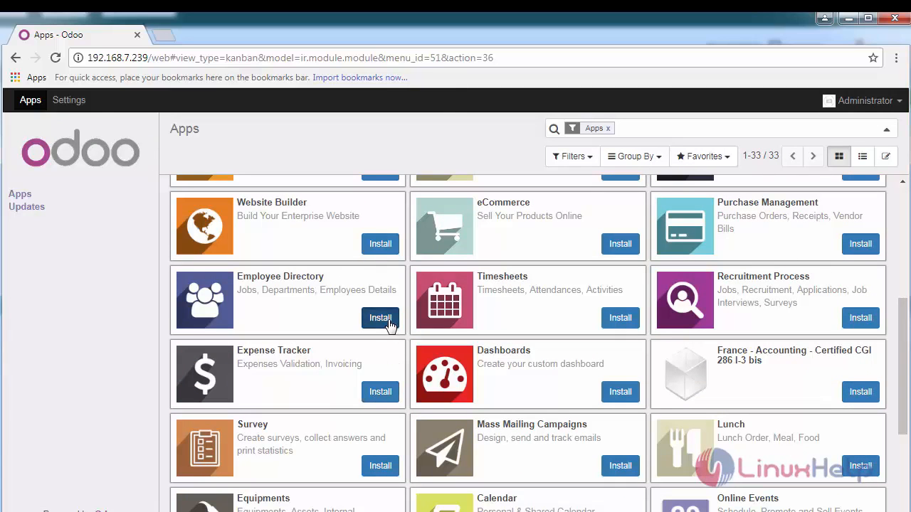
click(380, 318)
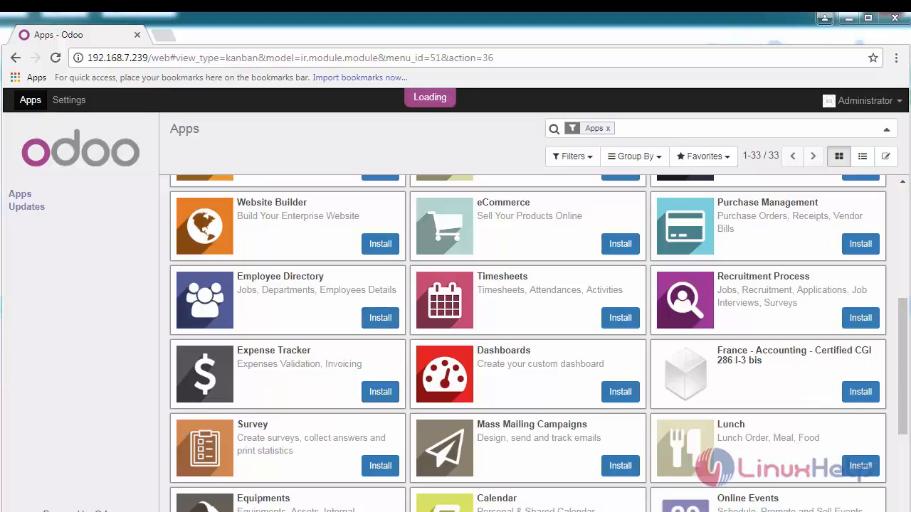
Open the Departments overview showing Administration and Sales.
click(134, 100)
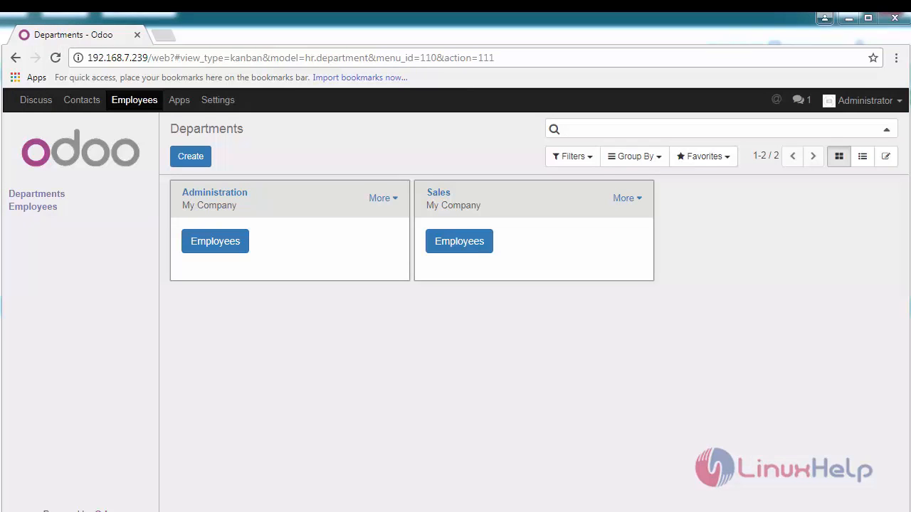
mouse_move(150, 117)
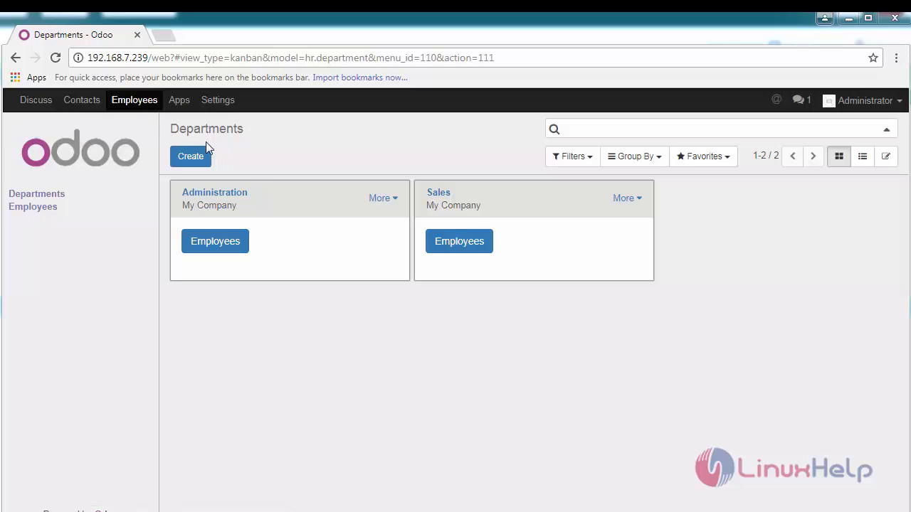
mouse_move(198, 182)
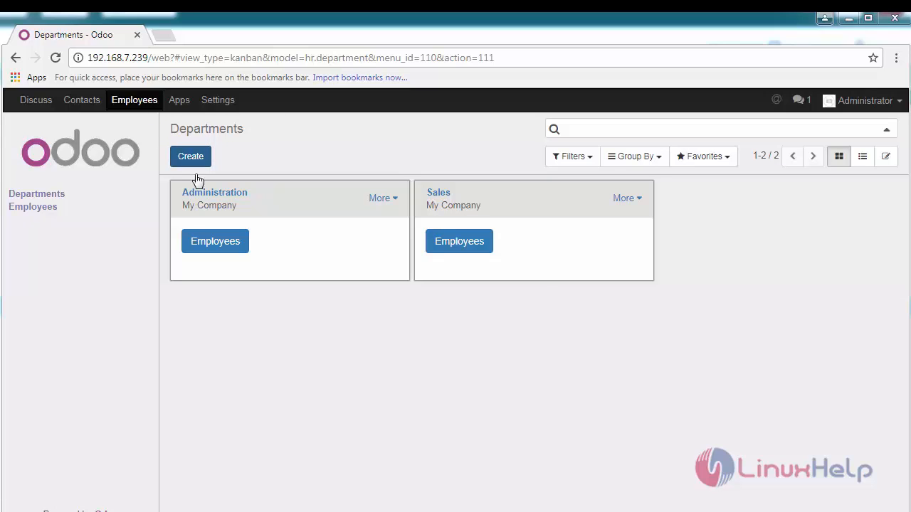
mouse_move(424, 215)
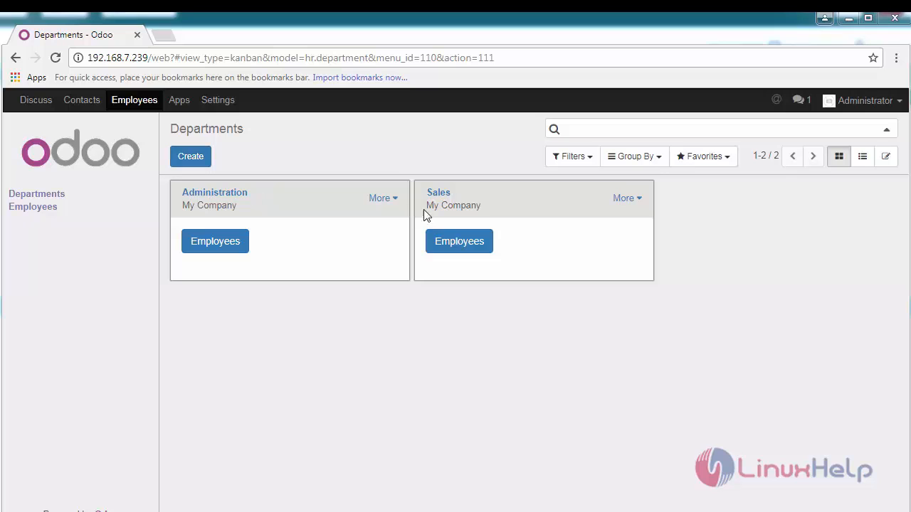
Create a department named 'server admin' with Administration as its parent department.
click(190, 156)
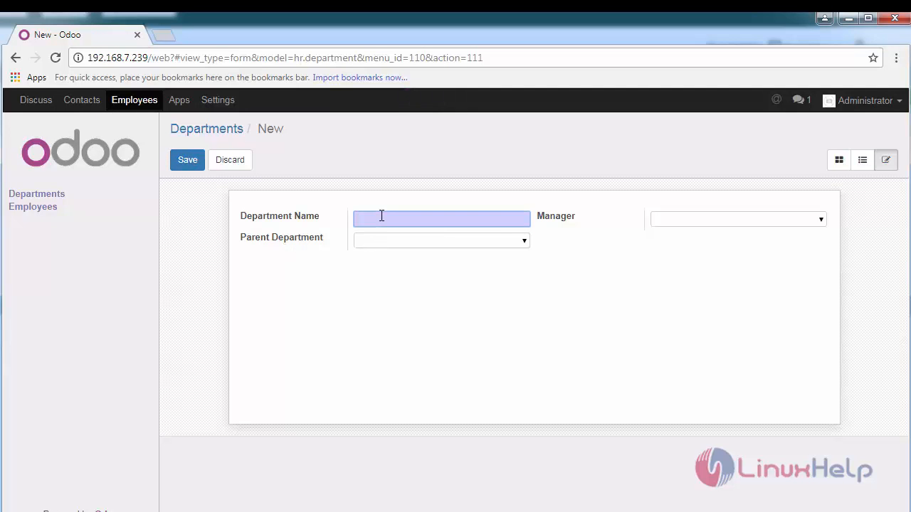
text(server-admin)
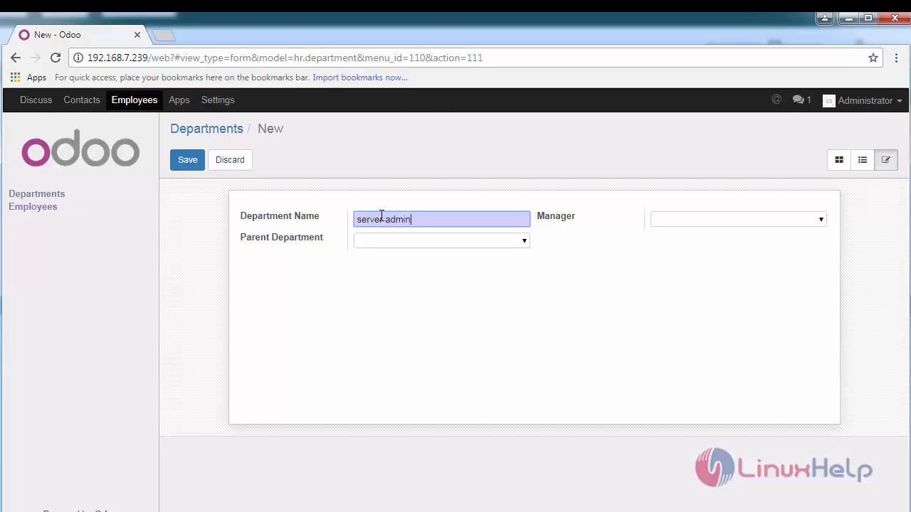
text(server admin)
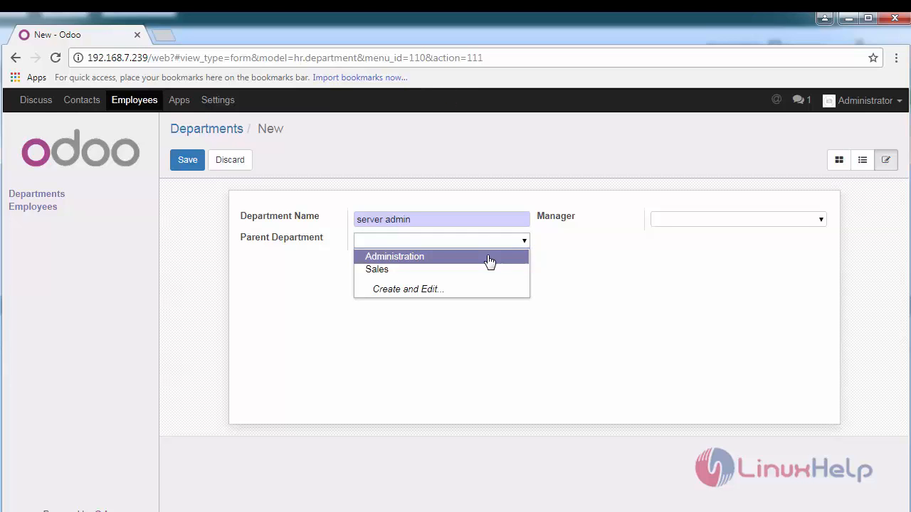
click(394, 256)
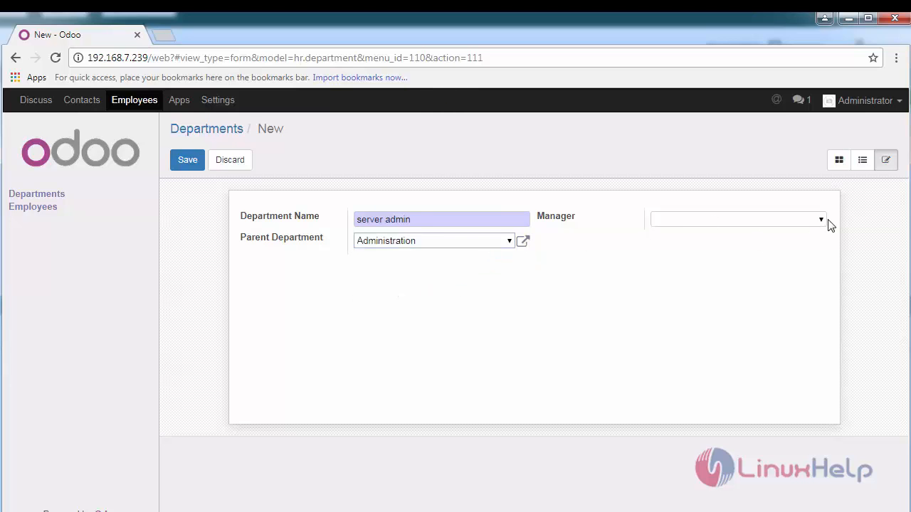
click(737, 219)
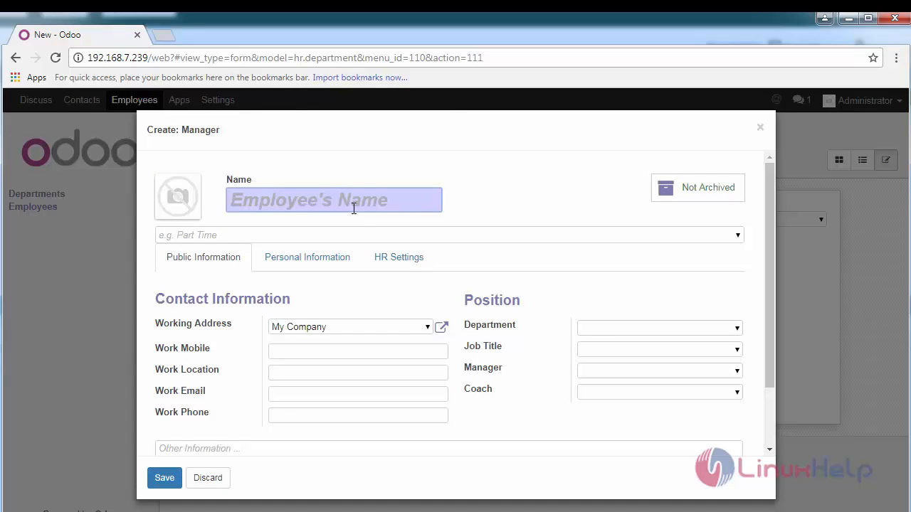
Enter the manager's name Mr.John, his work mobile and his work location.
text(Mr.)
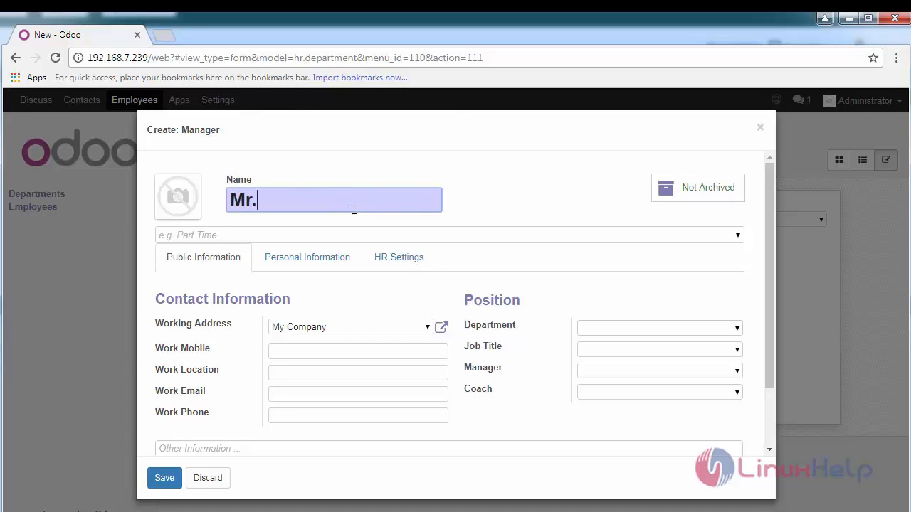
text(John)
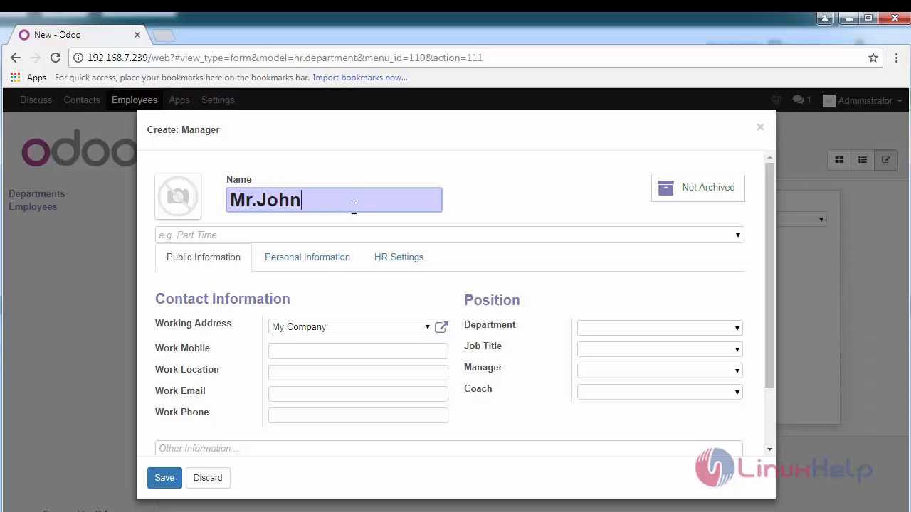
click(357, 351)
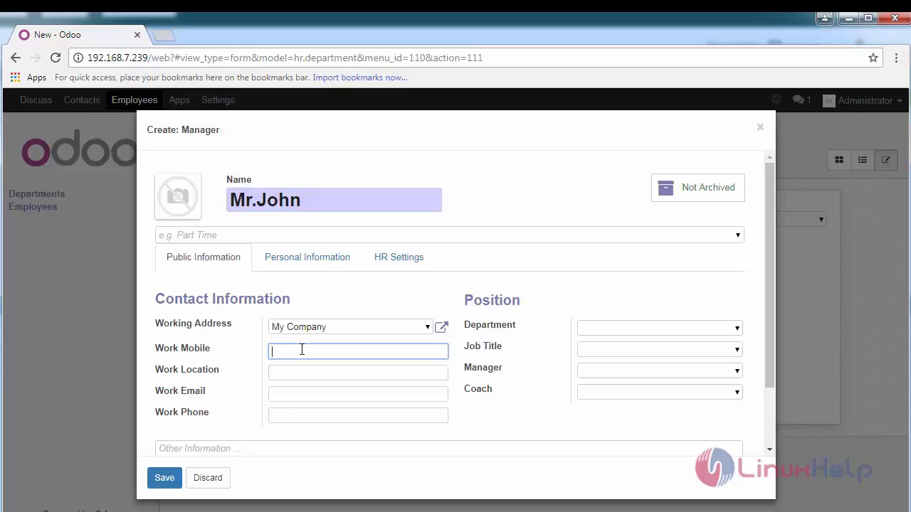
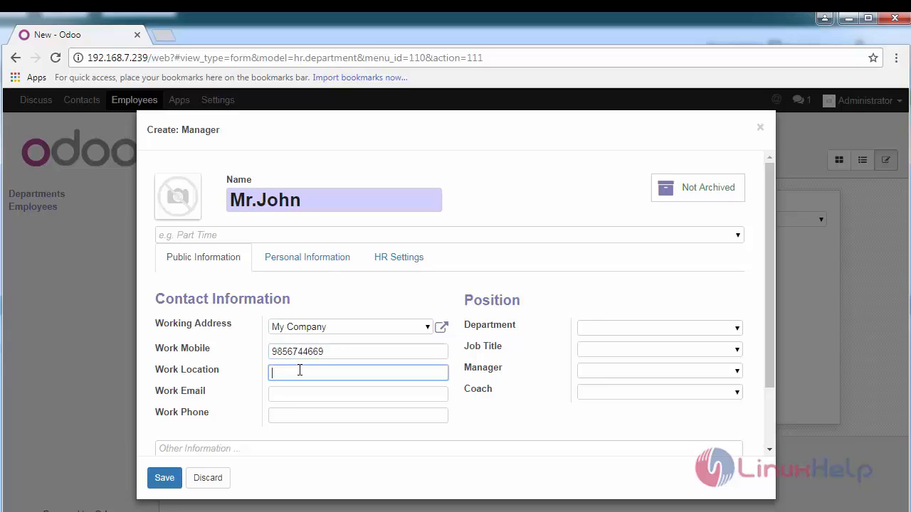
text(my compan)
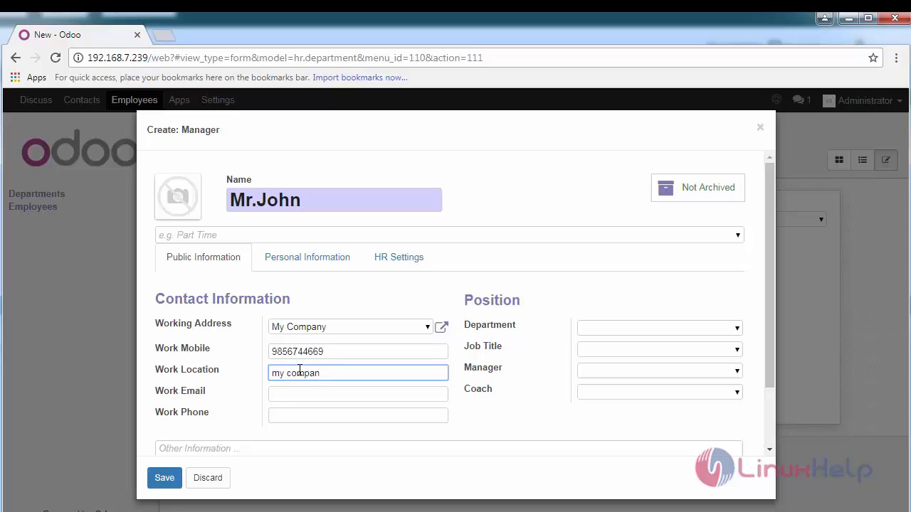
click(358, 394)
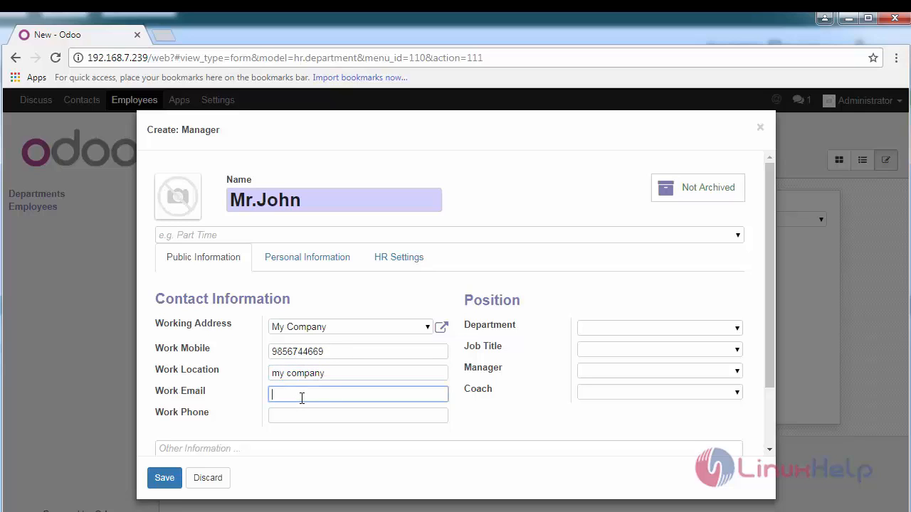
Enter Mr.John's work email and work phone, and assign him to Administration.
text(joh)
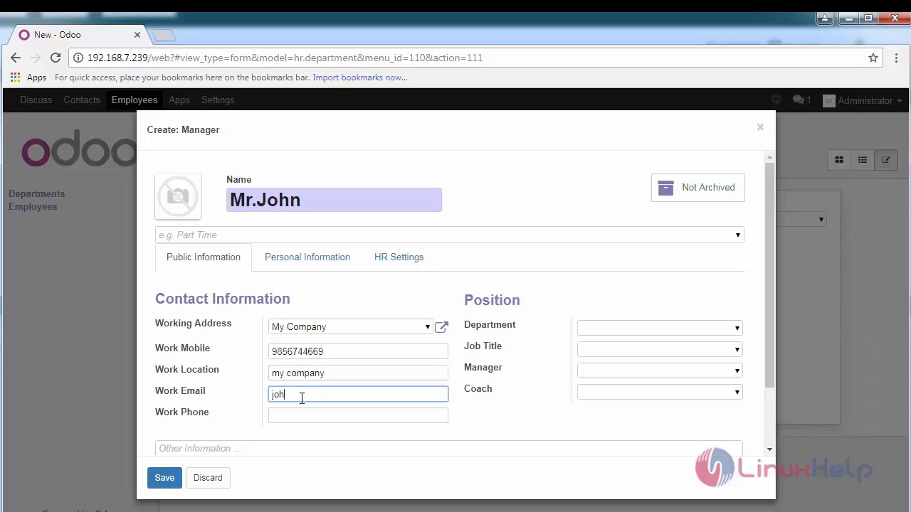
text(n@demo)
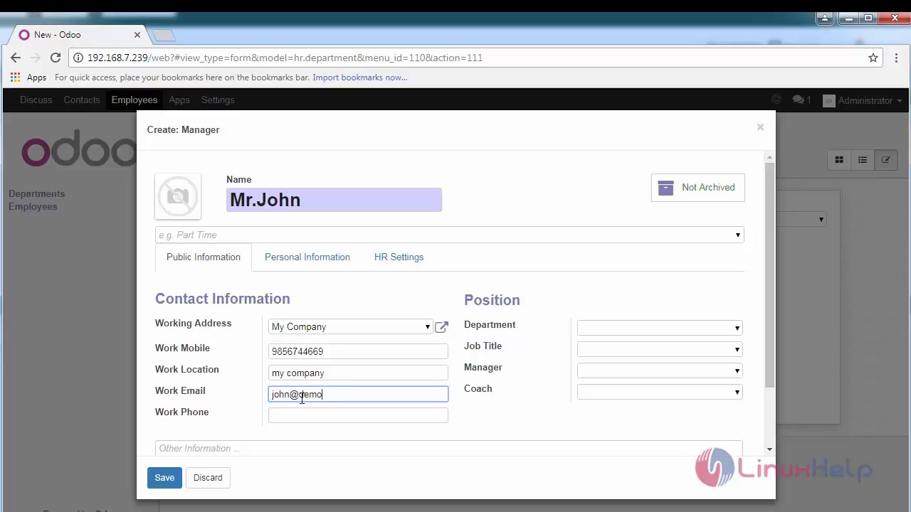
text(.com)
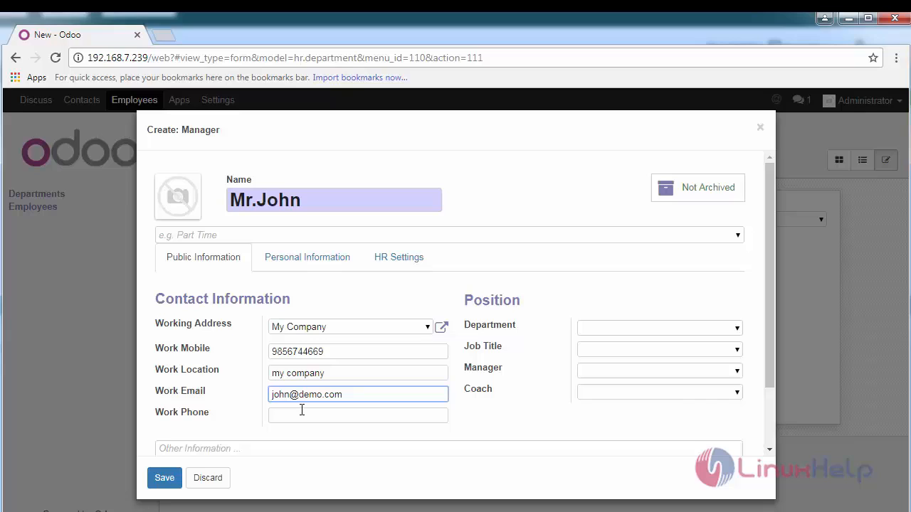
text(1)
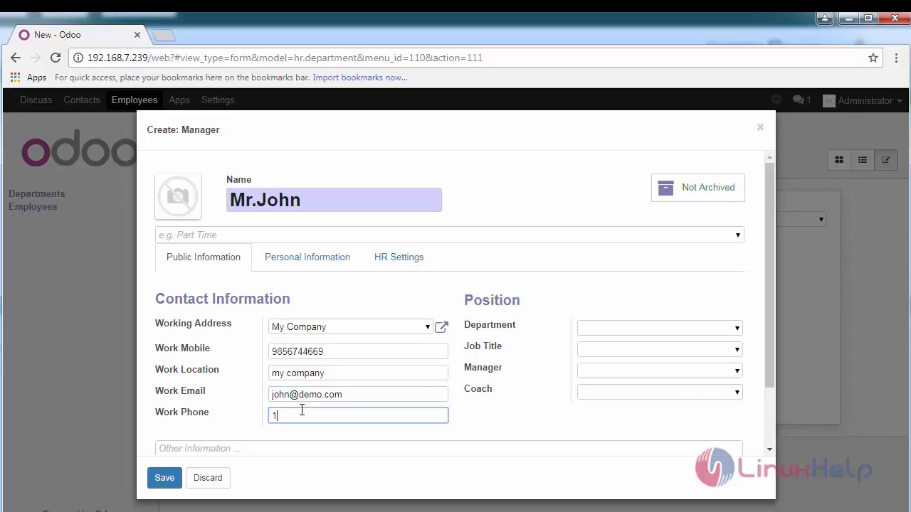
text(88888888)
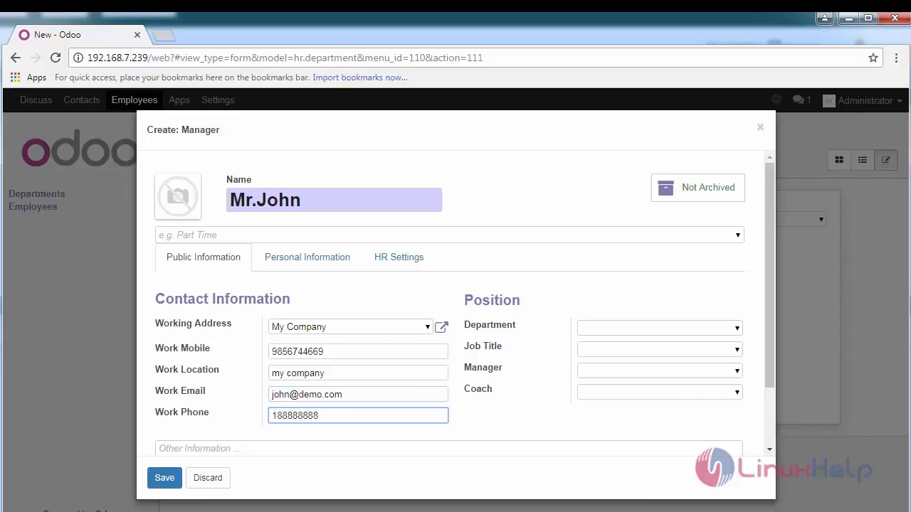
click(658, 328)
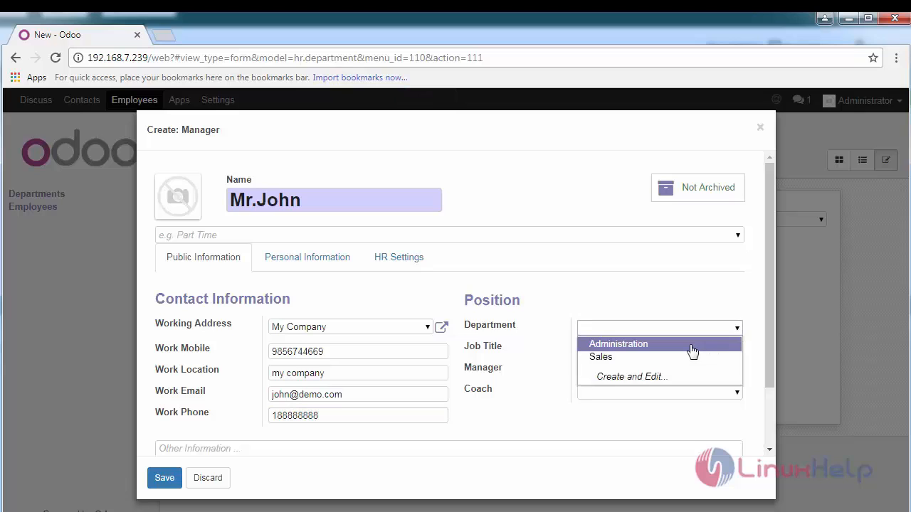
click(617, 344)
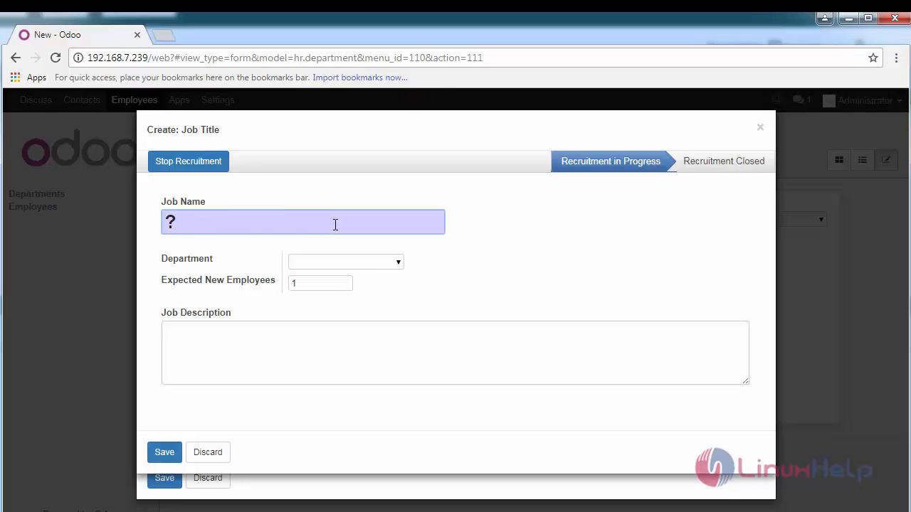
Create a Manager job title in Administration and save Mr.John's employee record.
text(Manag)
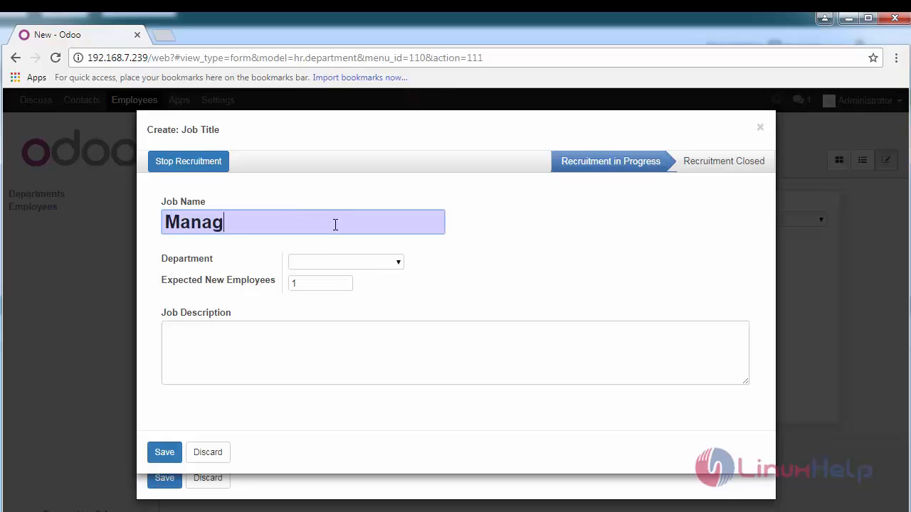
text(er)
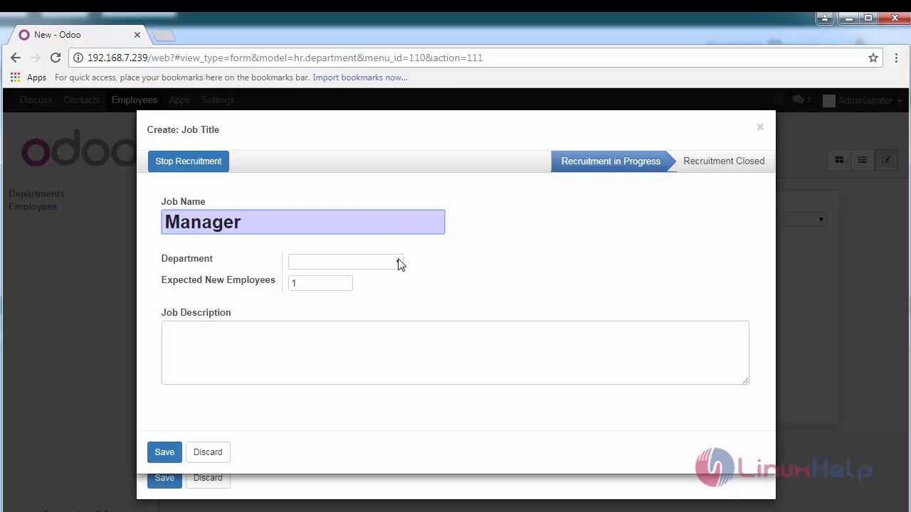
click(345, 262)
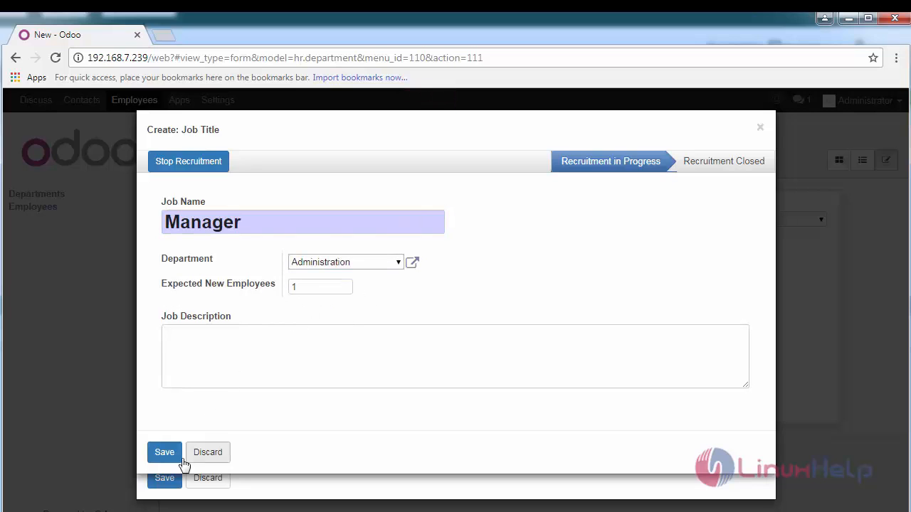
click(164, 451)
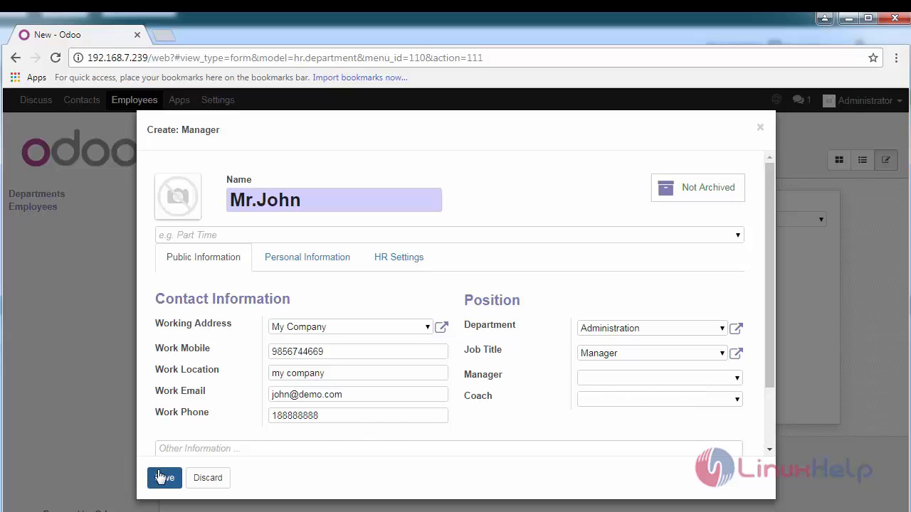
click(165, 478)
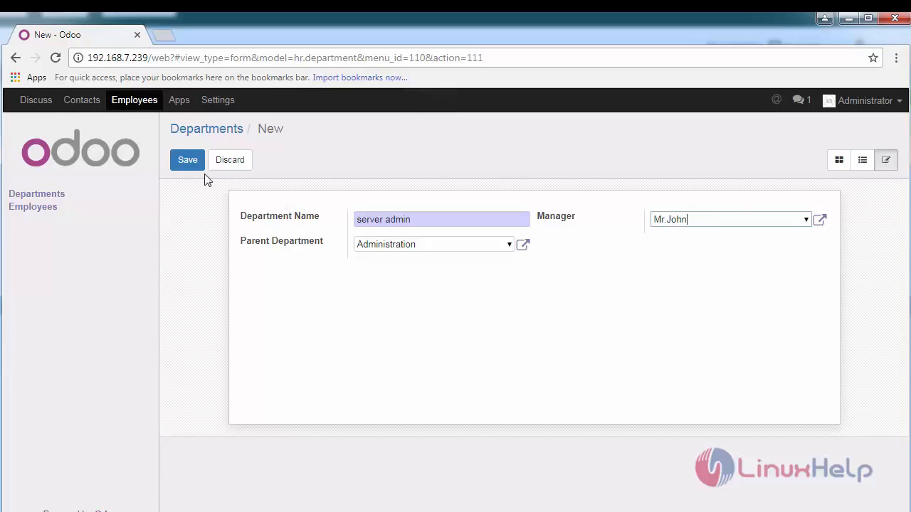
Save the server admin department and view its empty employee list.
click(187, 159)
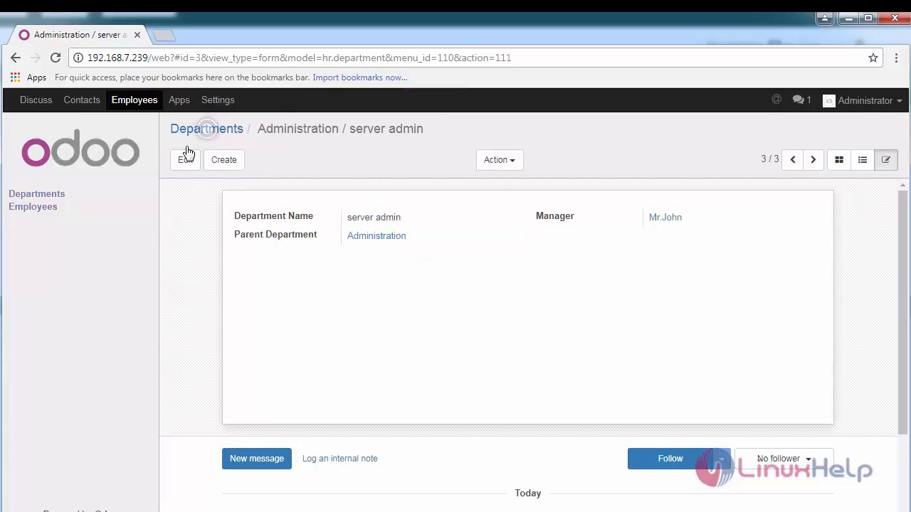
click(134, 100)
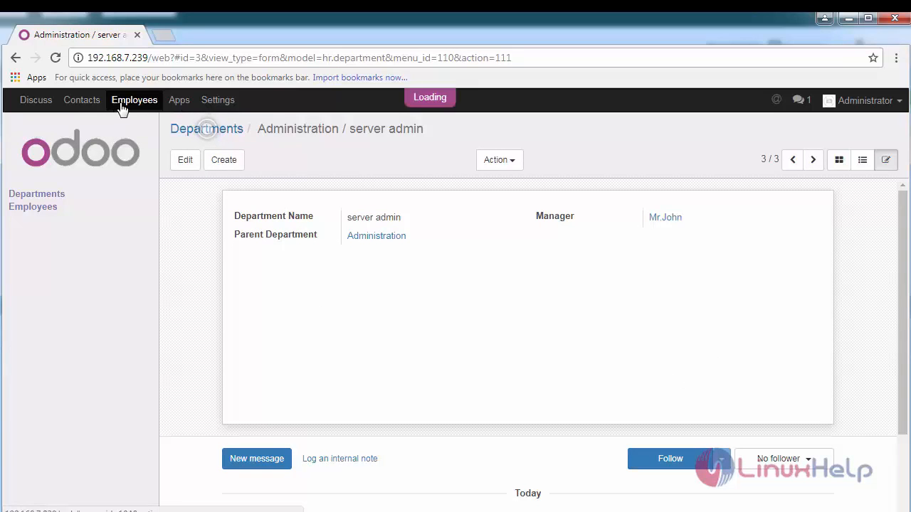
click(206, 129)
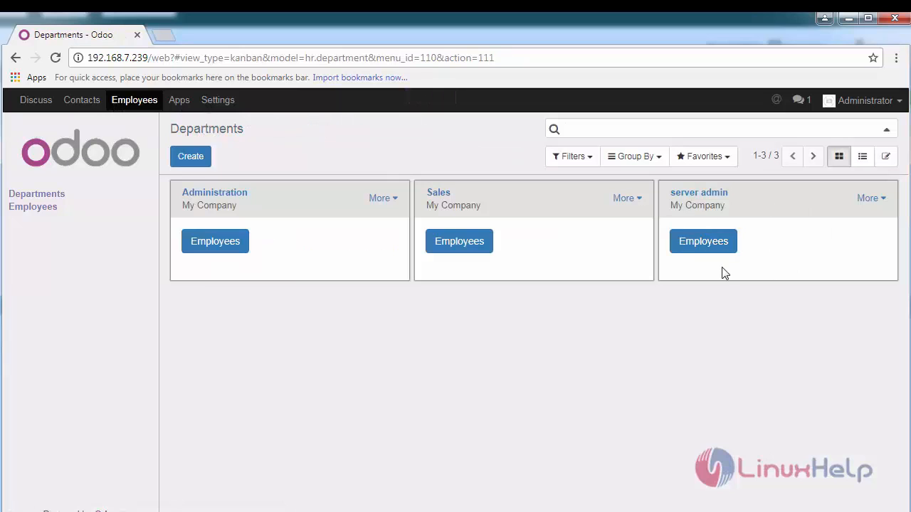
click(703, 240)
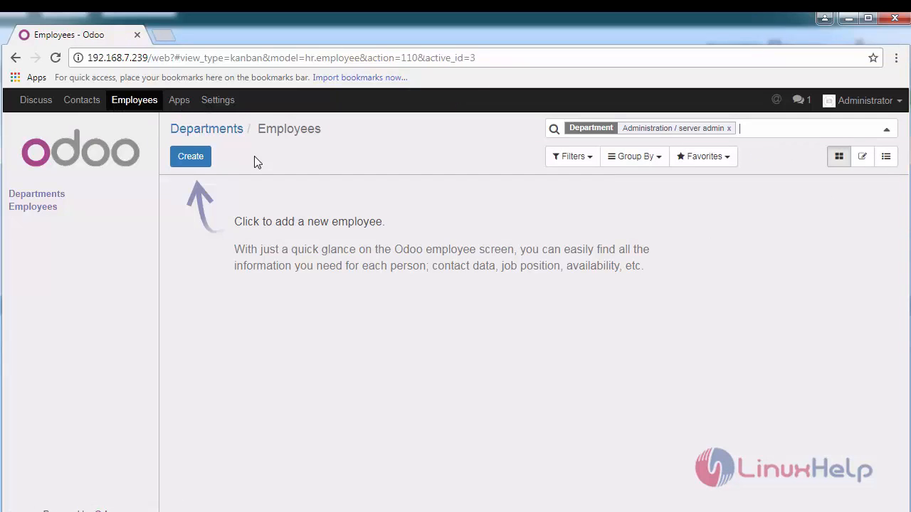
mouse_move(377, 156)
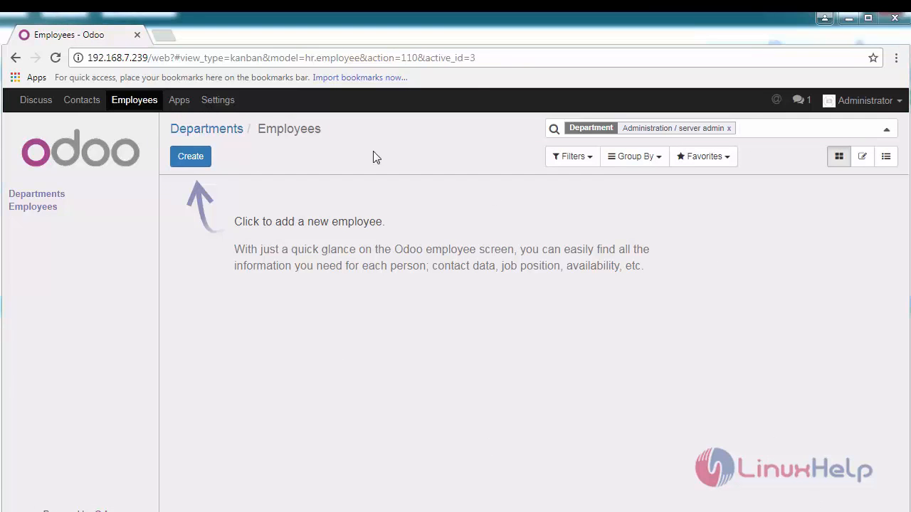
Create employee 'demo user 1' with work mobile 758964852 and a cleared work location.
click(33, 206)
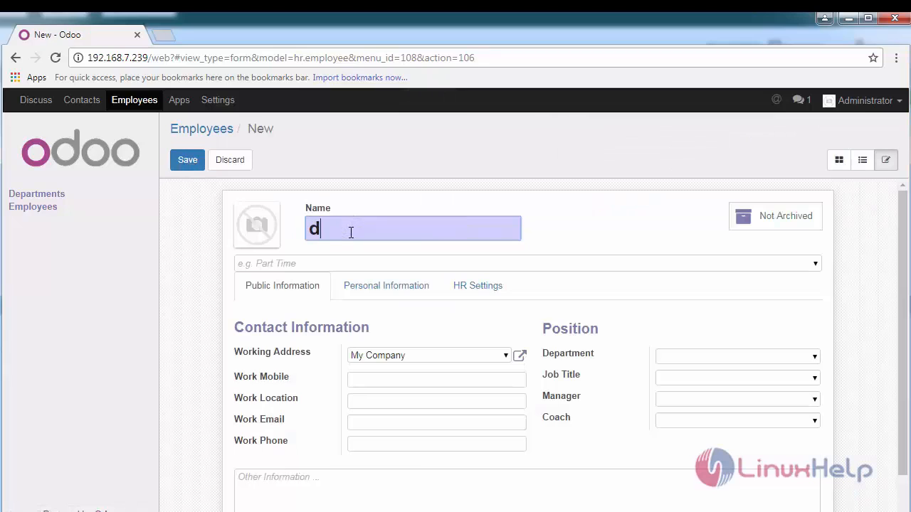
text(emo user 1)
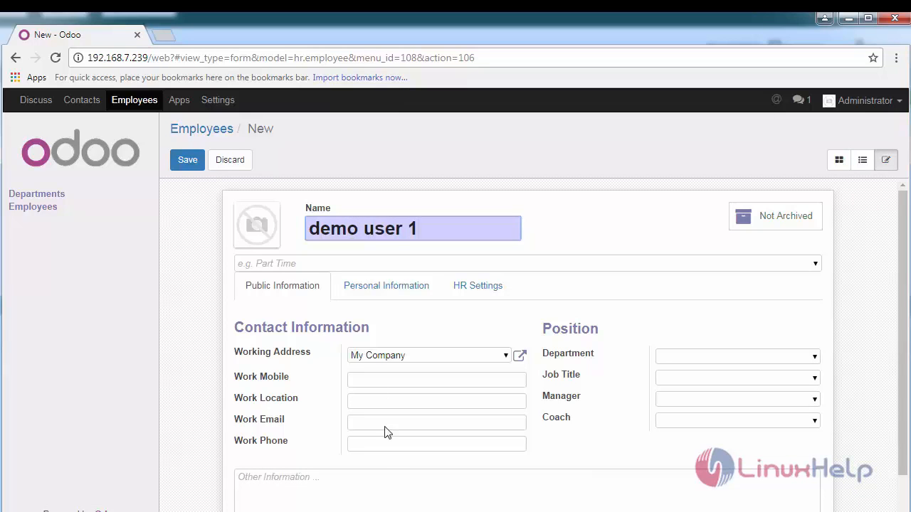
click(436, 380)
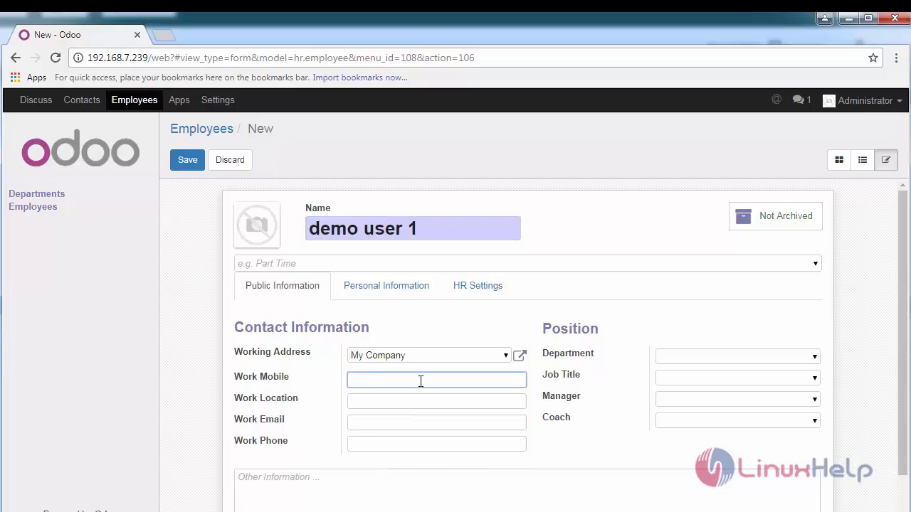
text(1)
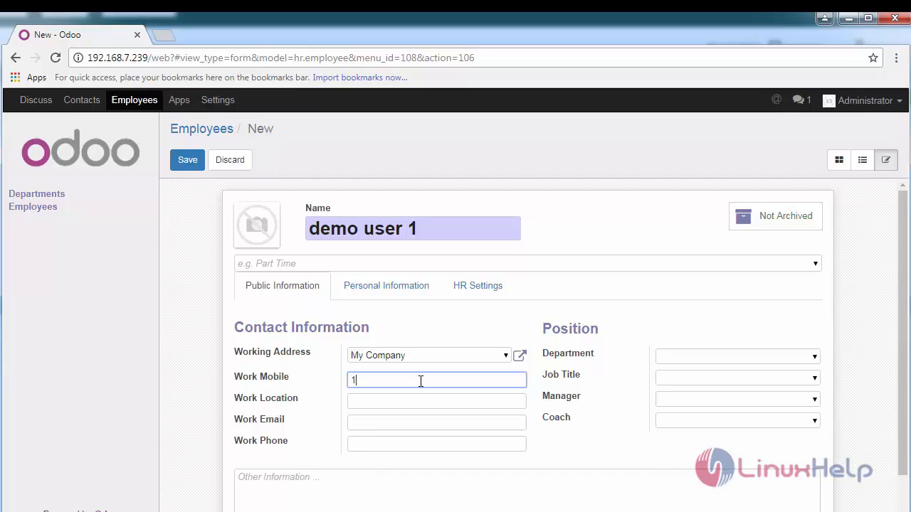
text(758964852)
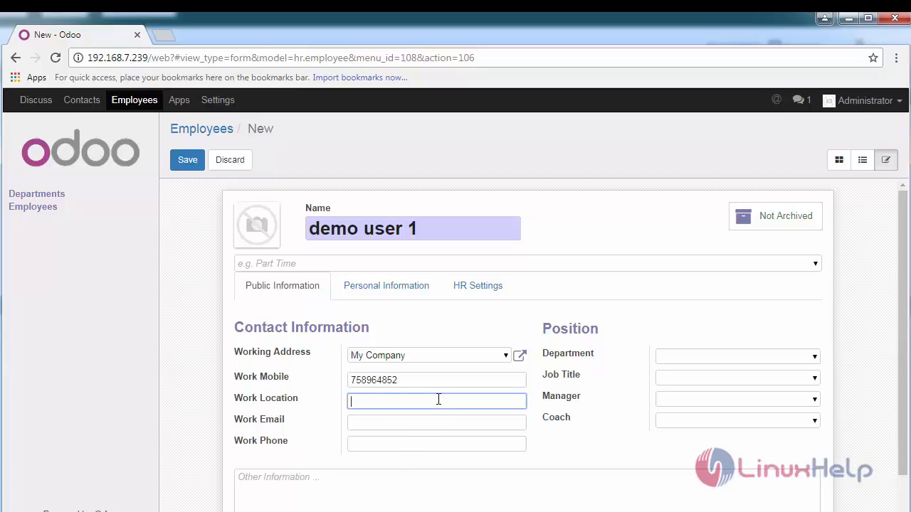
text(my)
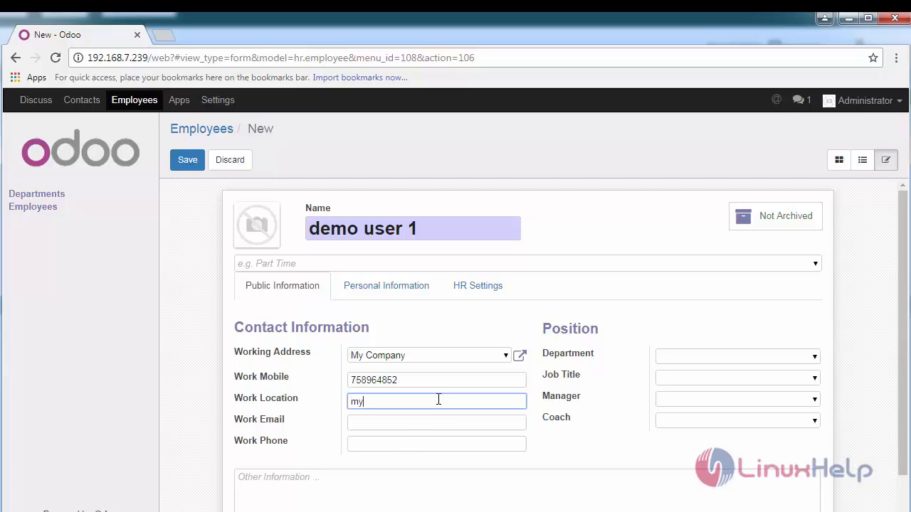
key(BackSpace)
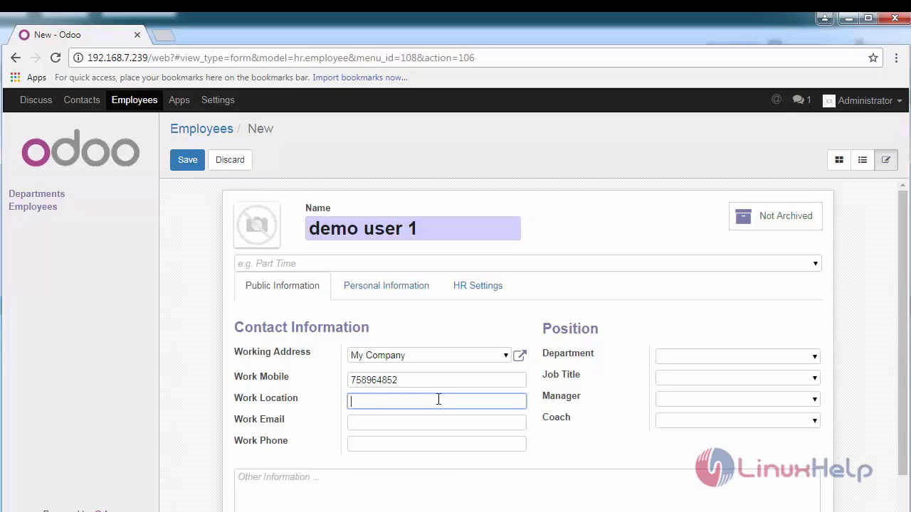
mouse_move(419, 416)
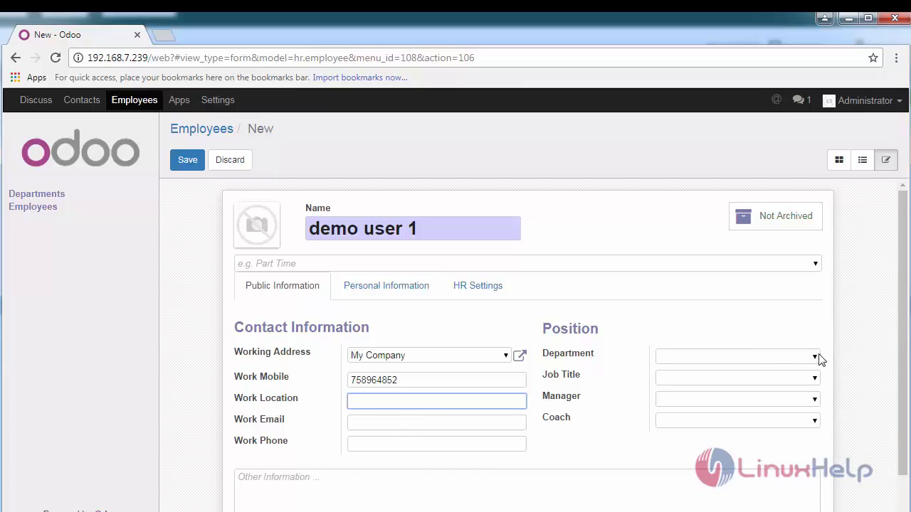
Assign demo user 1 to server admin and create a Trainee job title under Administration.
click(736, 356)
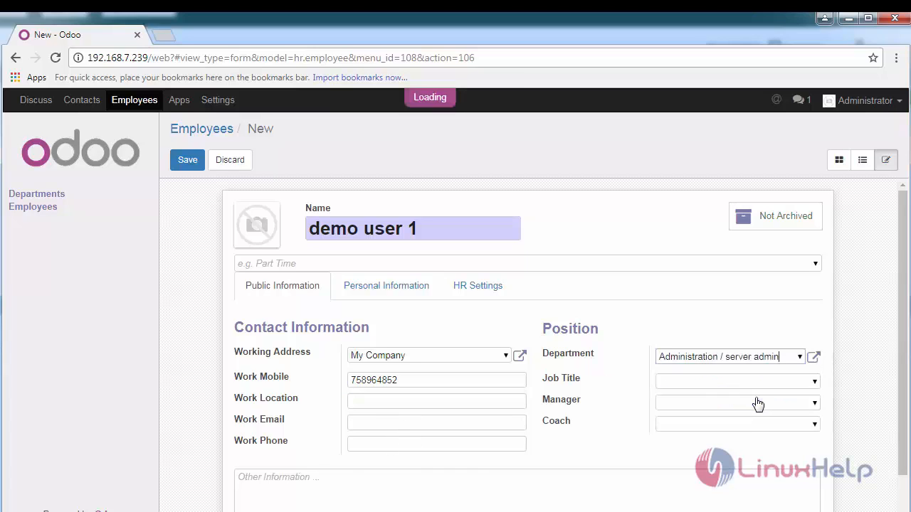
click(737, 380)
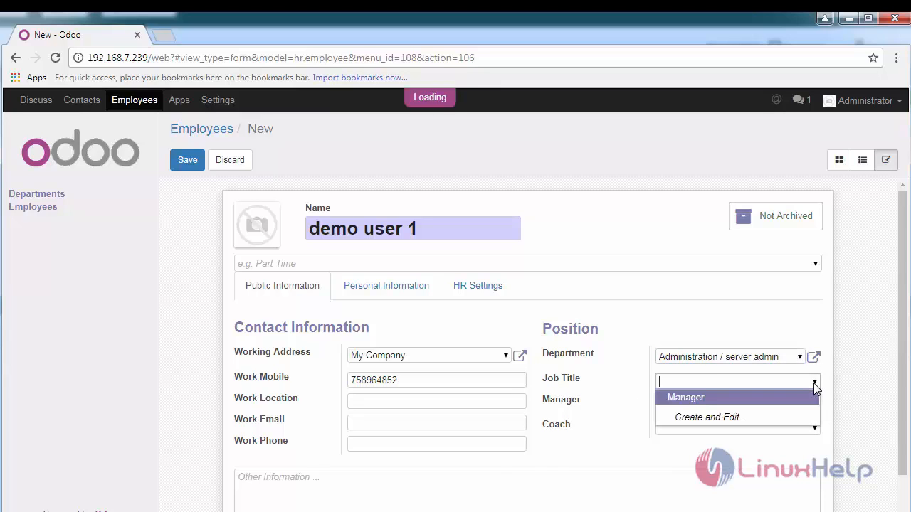
click(709, 416)
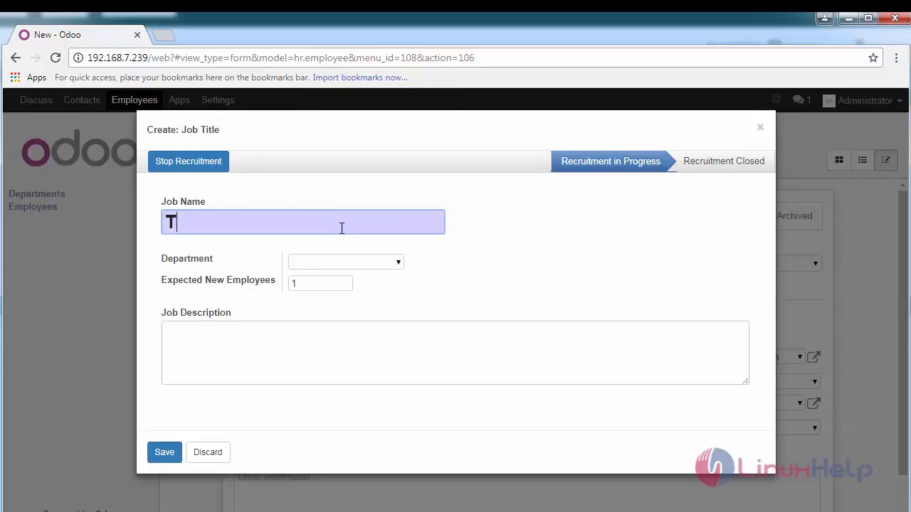
text(rainee)
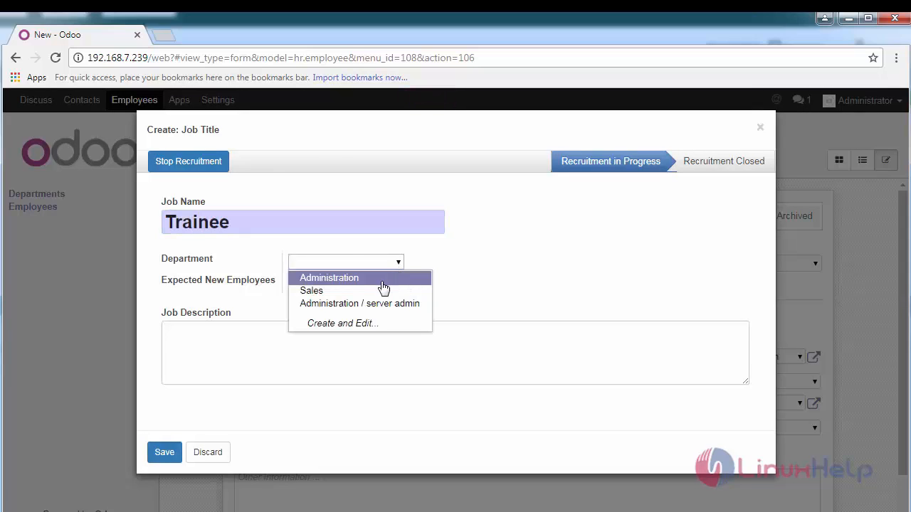
click(360, 304)
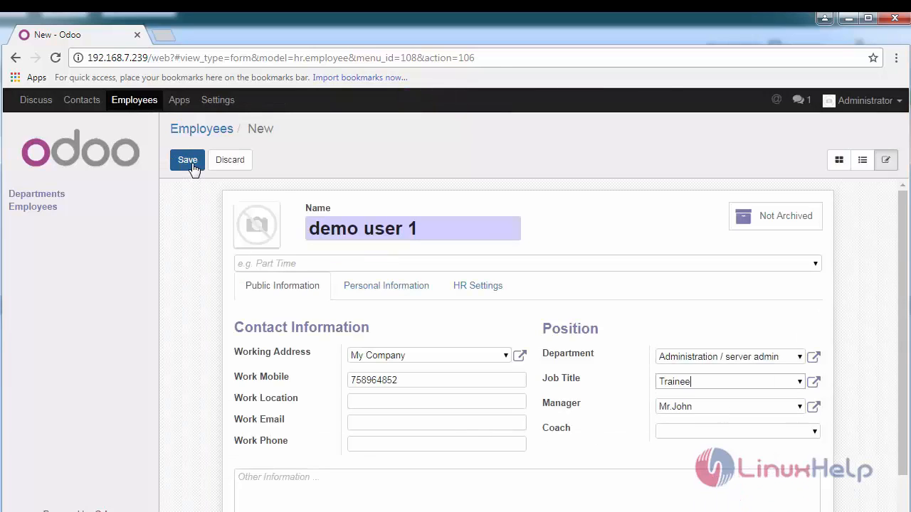
Save demo user 1 so they appear as Trainee in the Employees kanban.
click(187, 159)
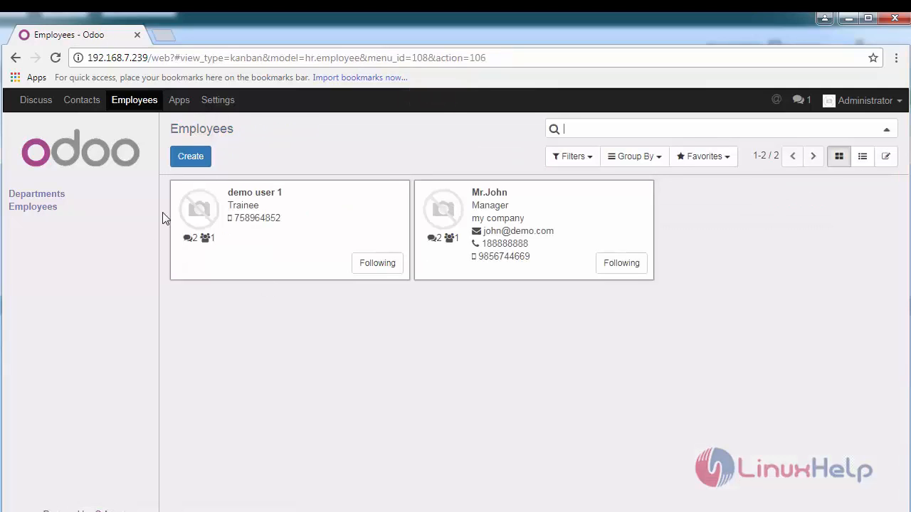
mouse_move(518, 288)
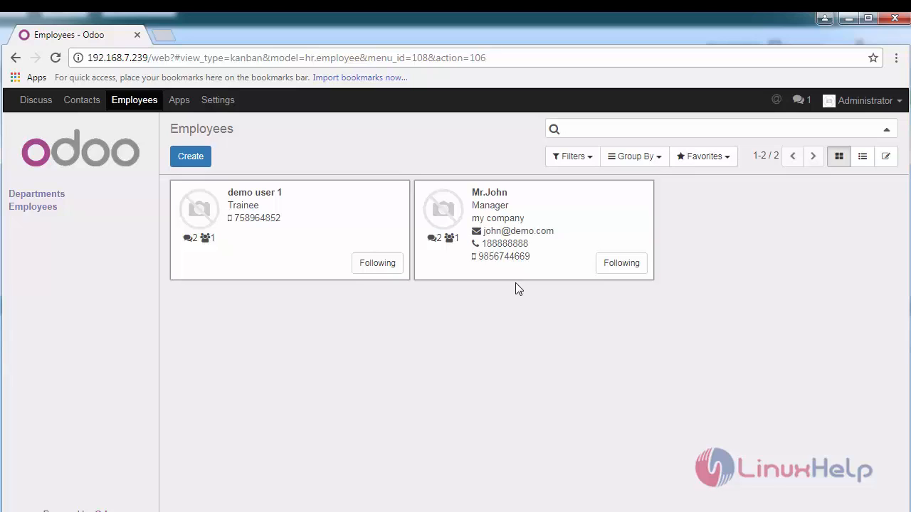
mouse_move(384, 319)
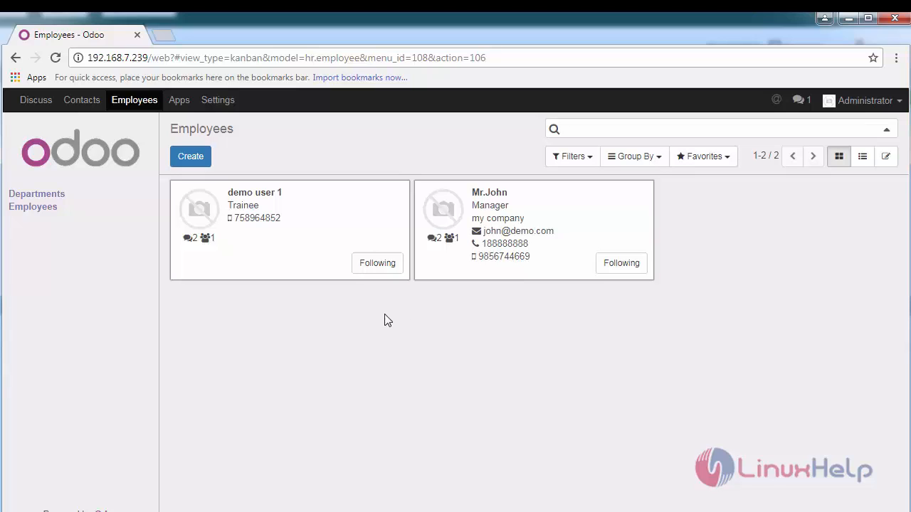